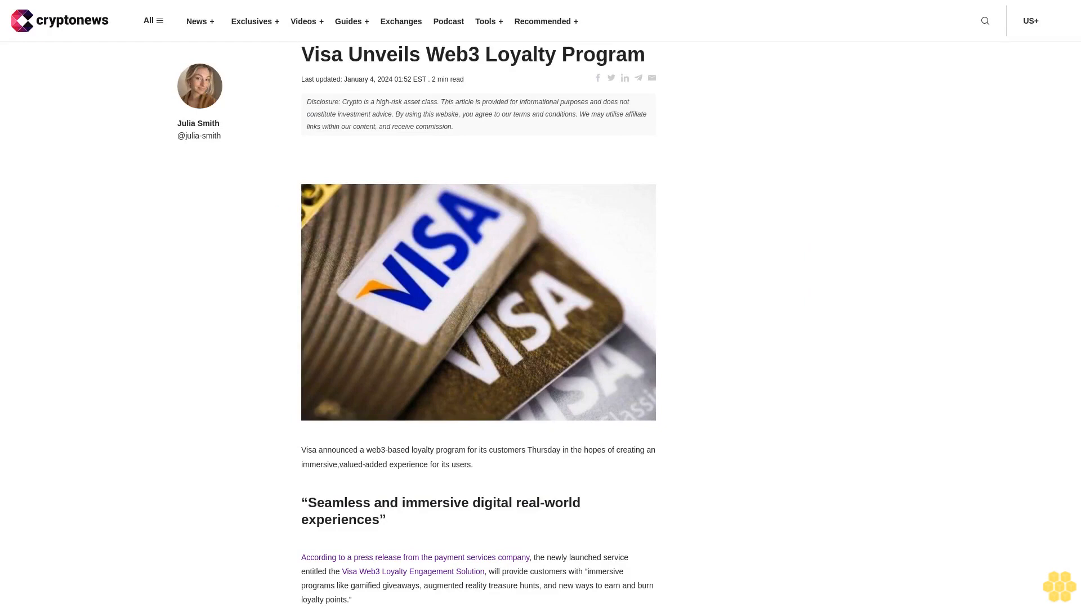
scroll("down", 3)
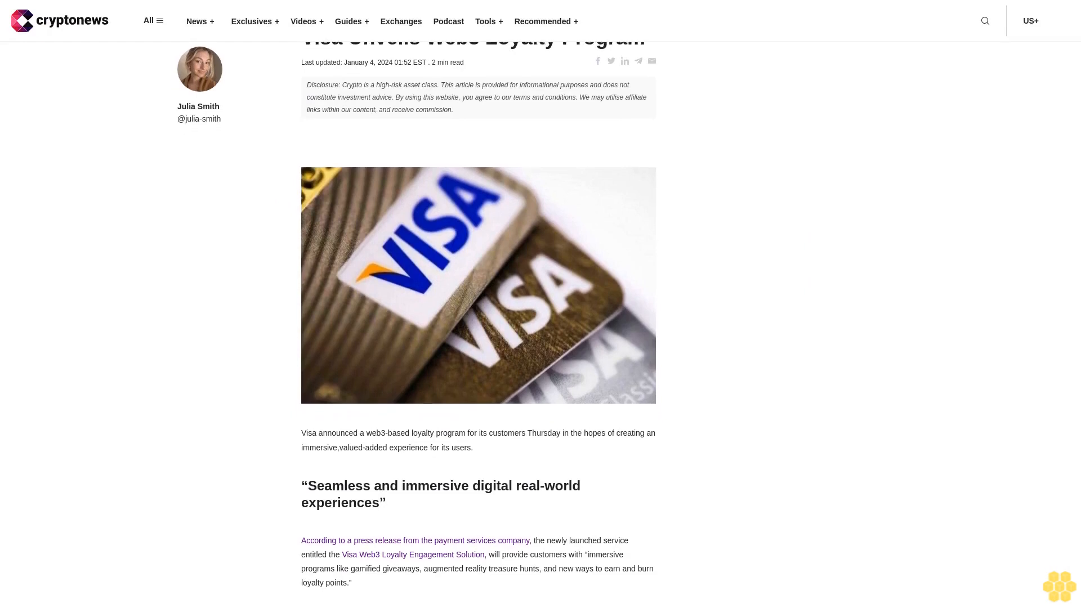
scroll("down", 3)
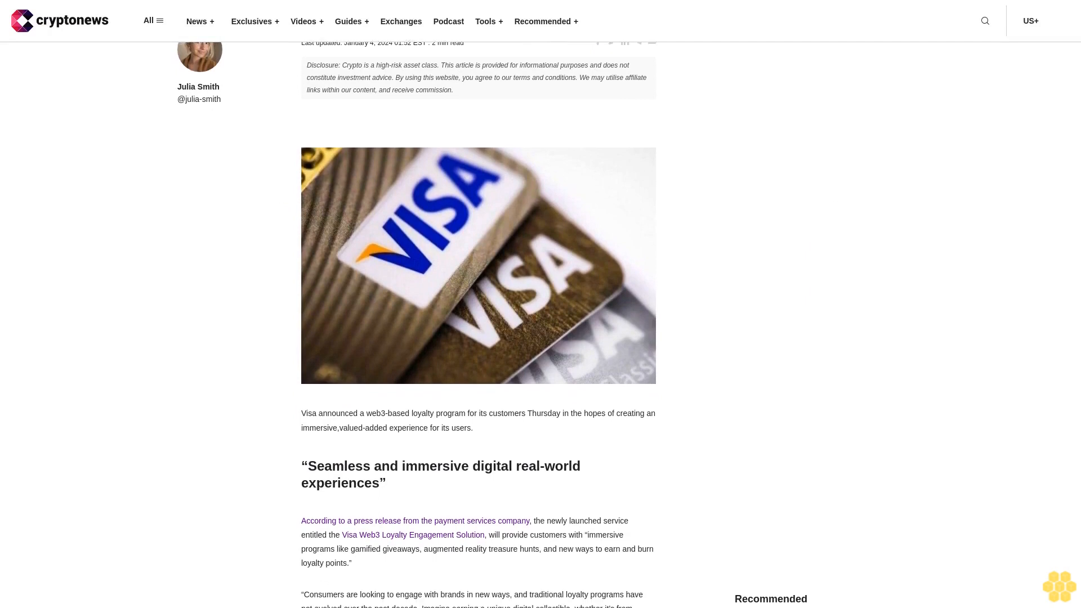
scroll("down", 3)
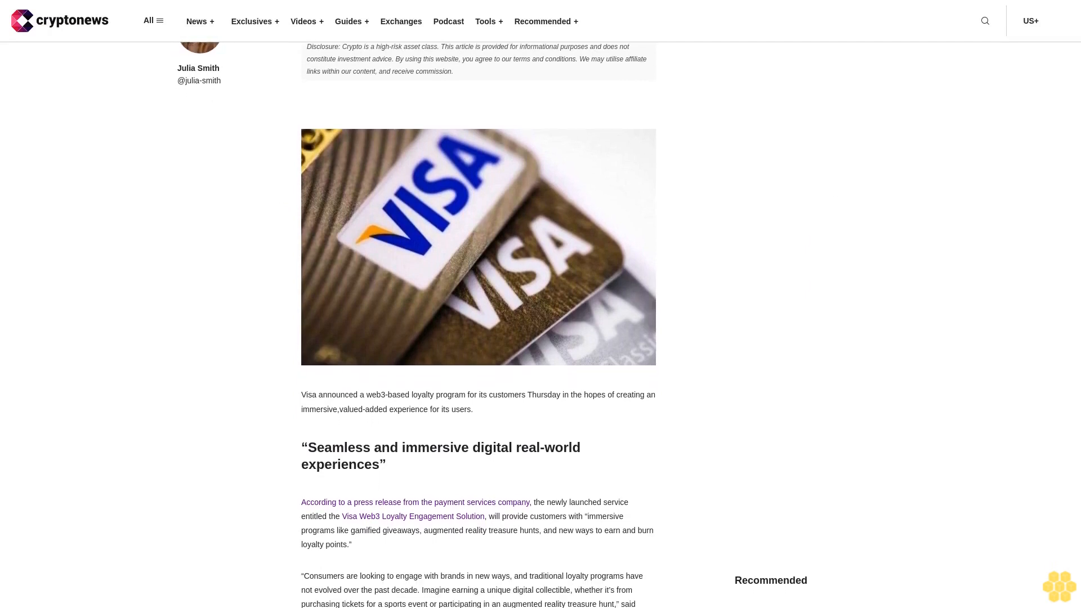
scroll("down", 3)
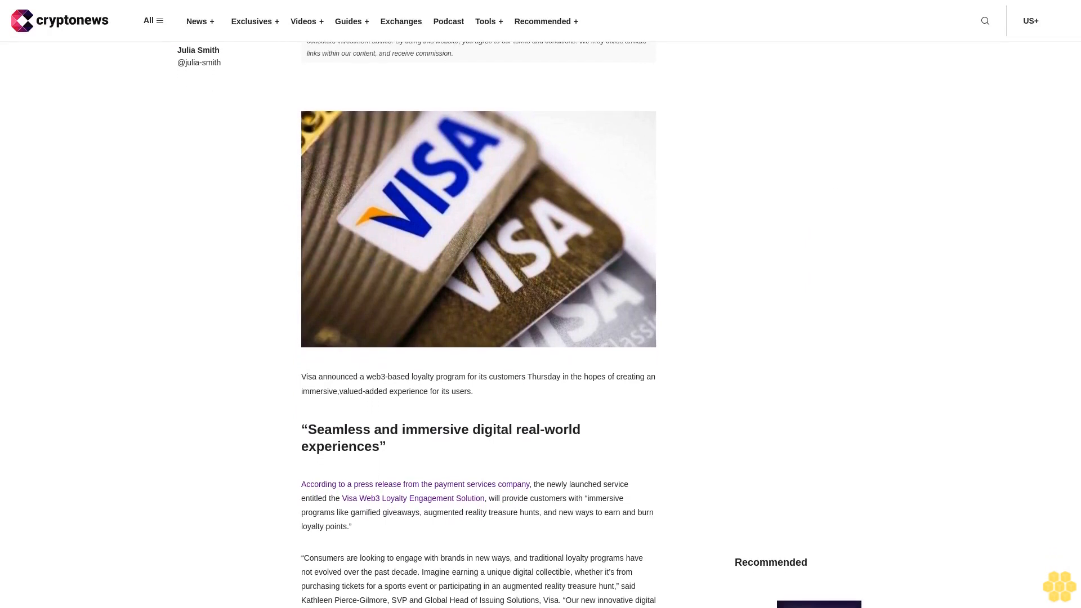
scroll("down", 3)
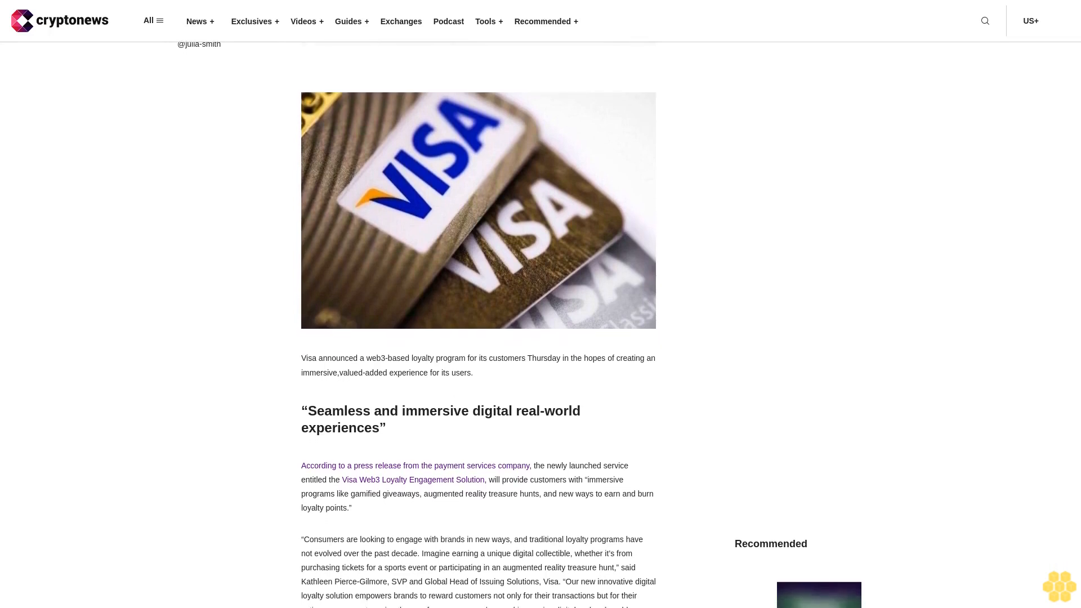
scroll("down", 3)
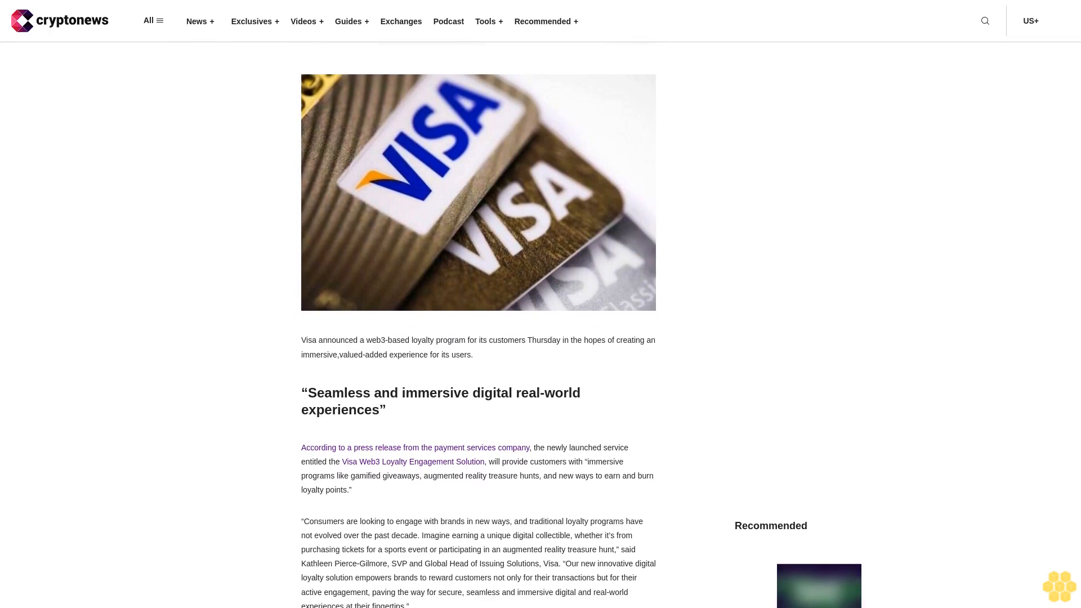
scroll("down", 3)
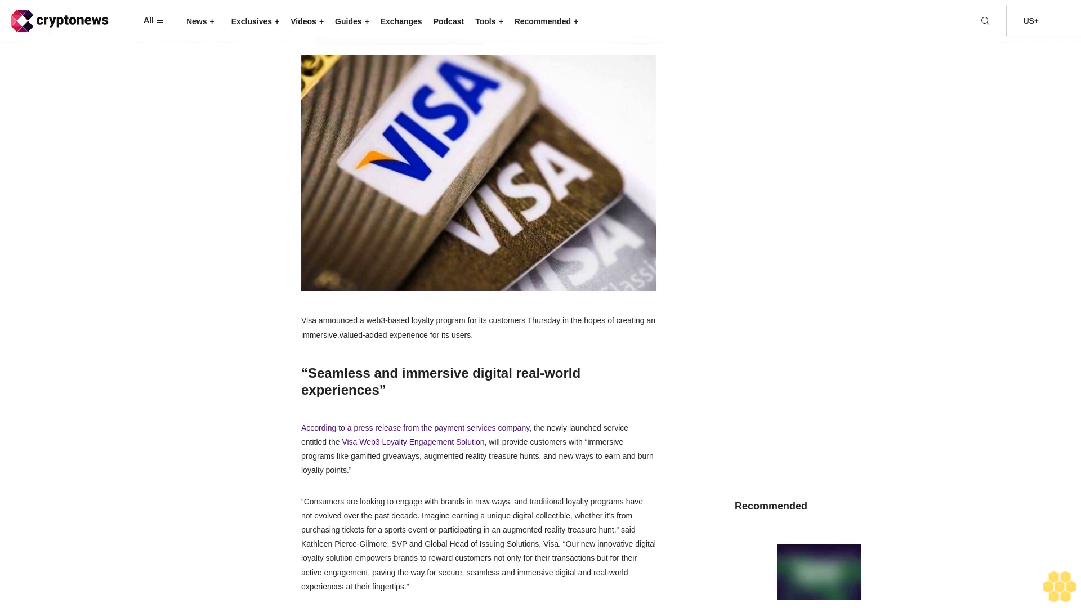
scroll("down", 3)
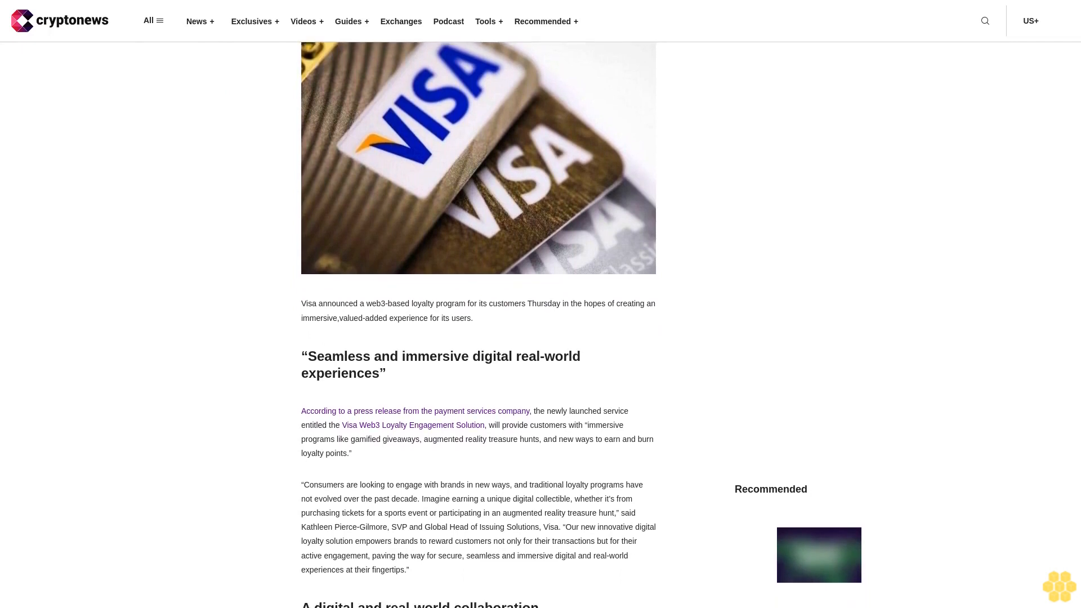
scroll("down", 3)
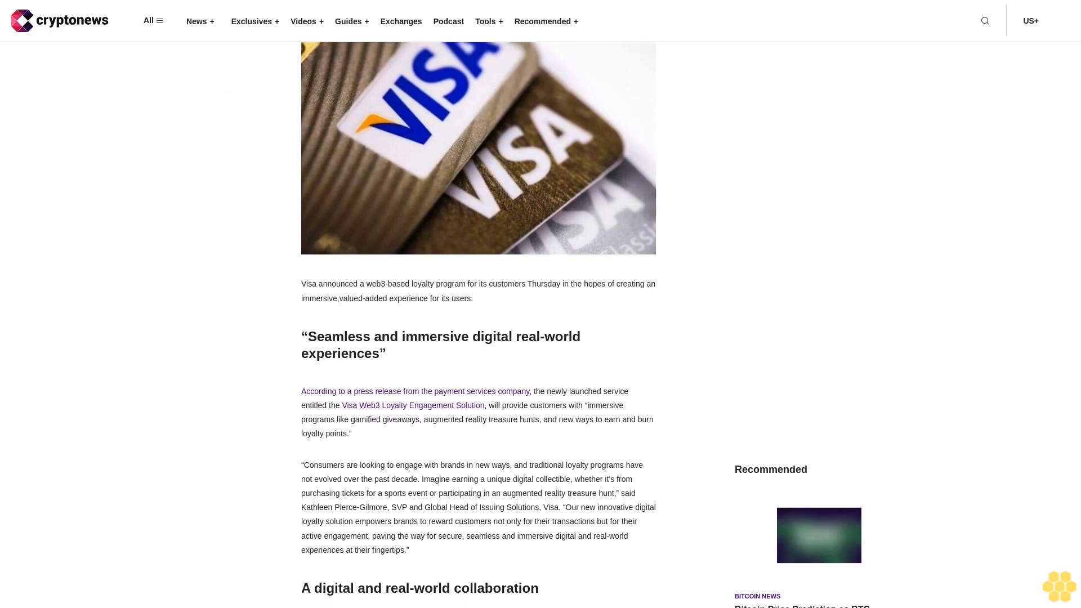
scroll("down", 3)
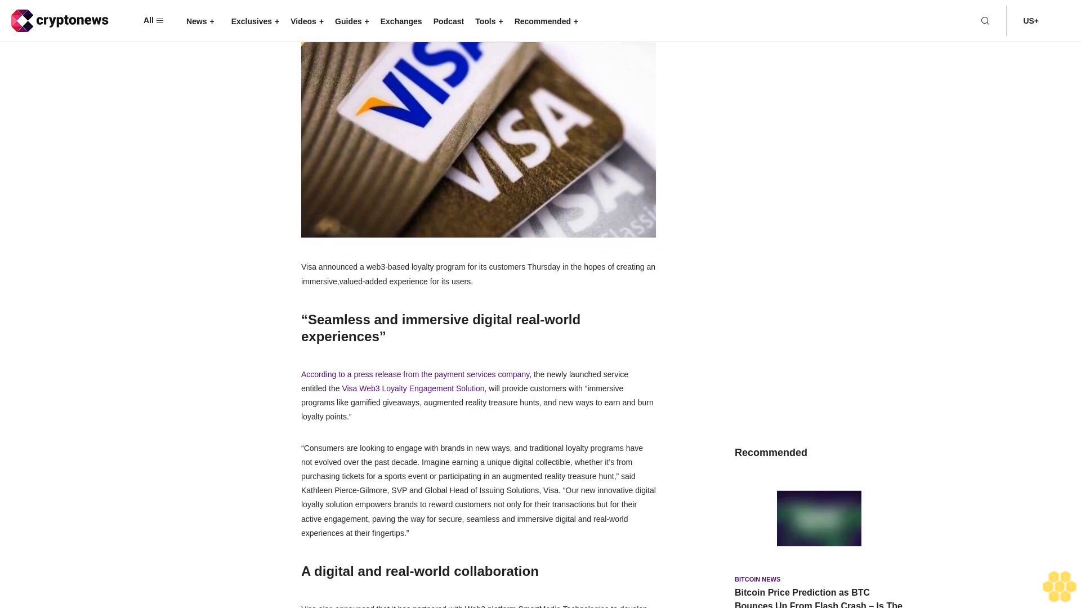
scroll("down", 3)
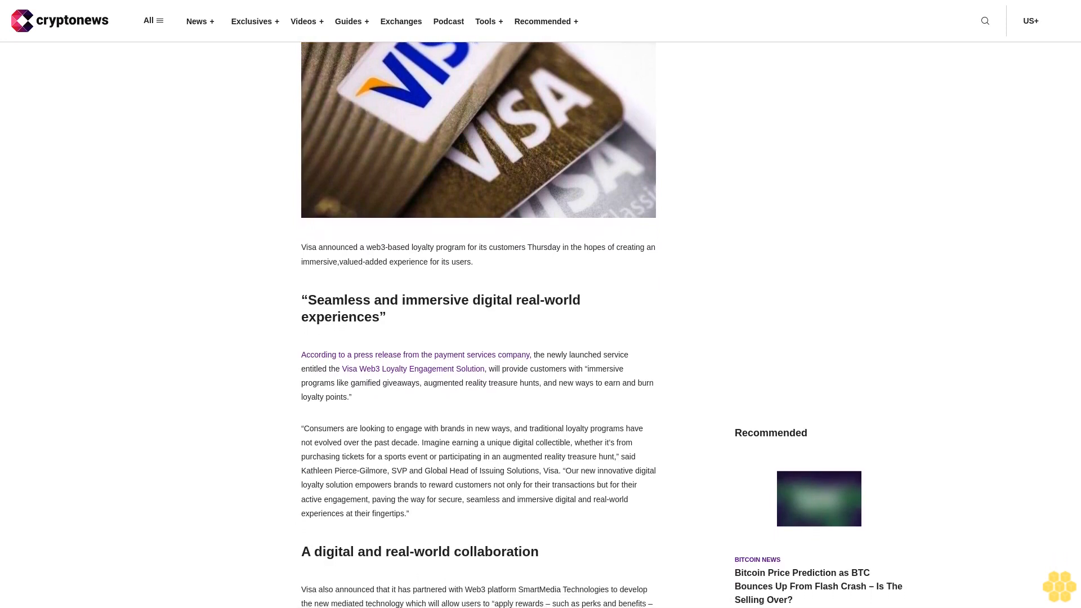
scroll("down", 3)
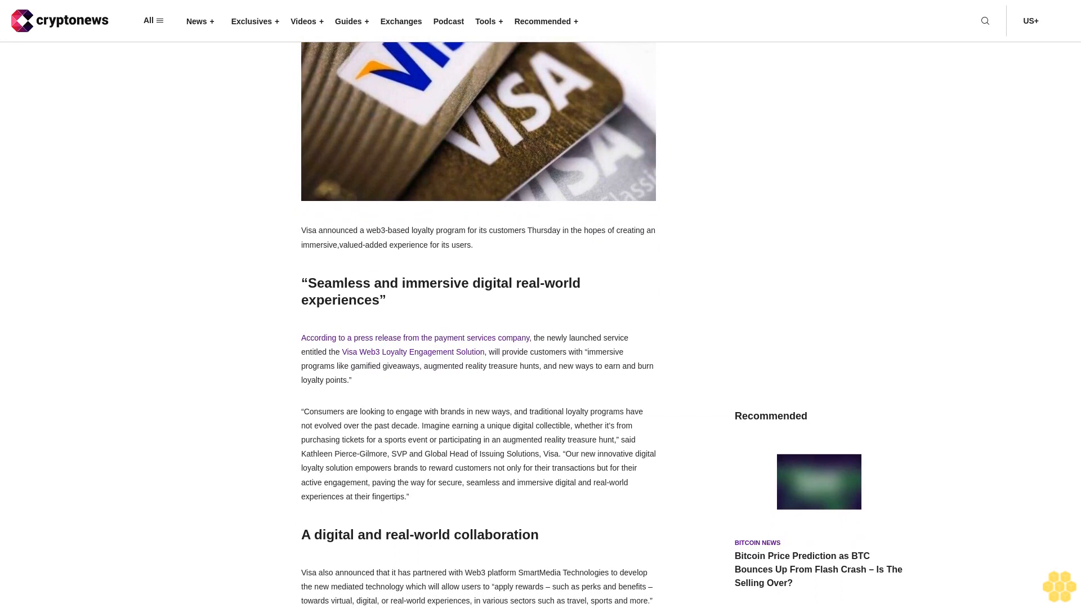
scroll("down", 3)
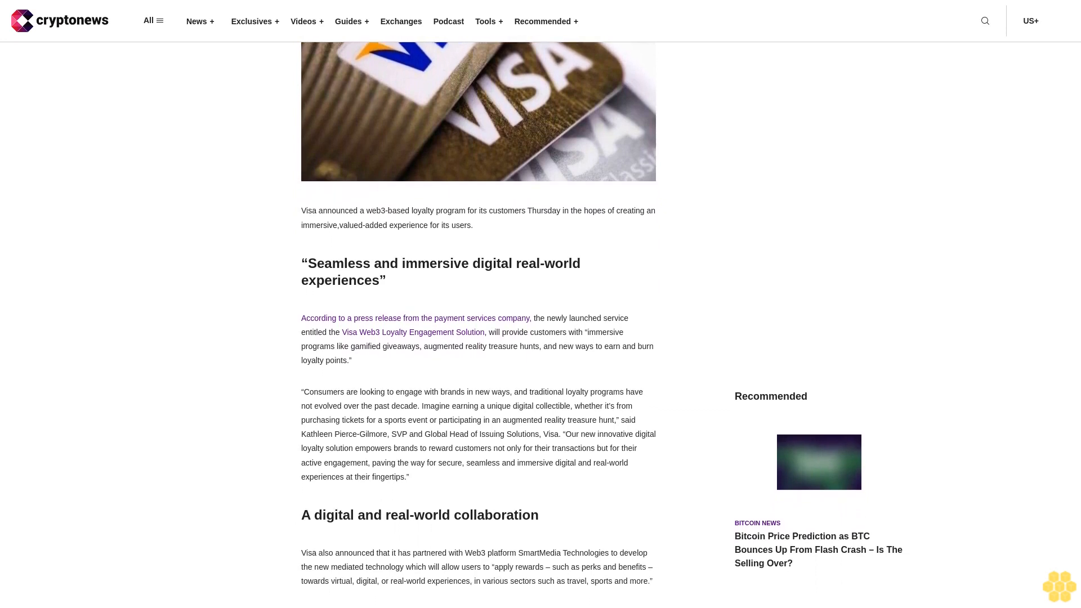
scroll("down", 3)
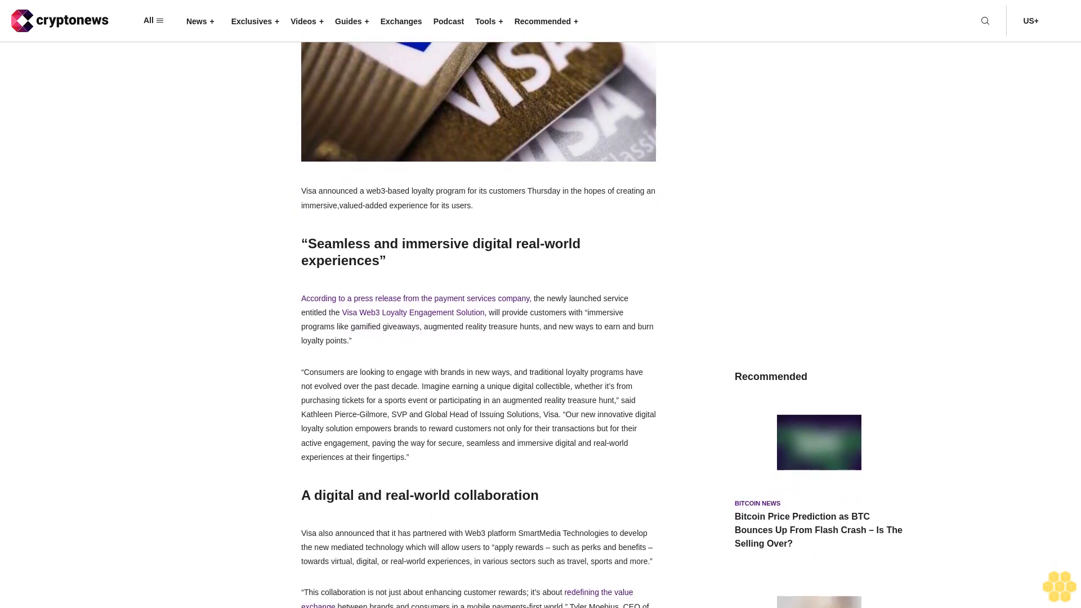
scroll("down", 3)
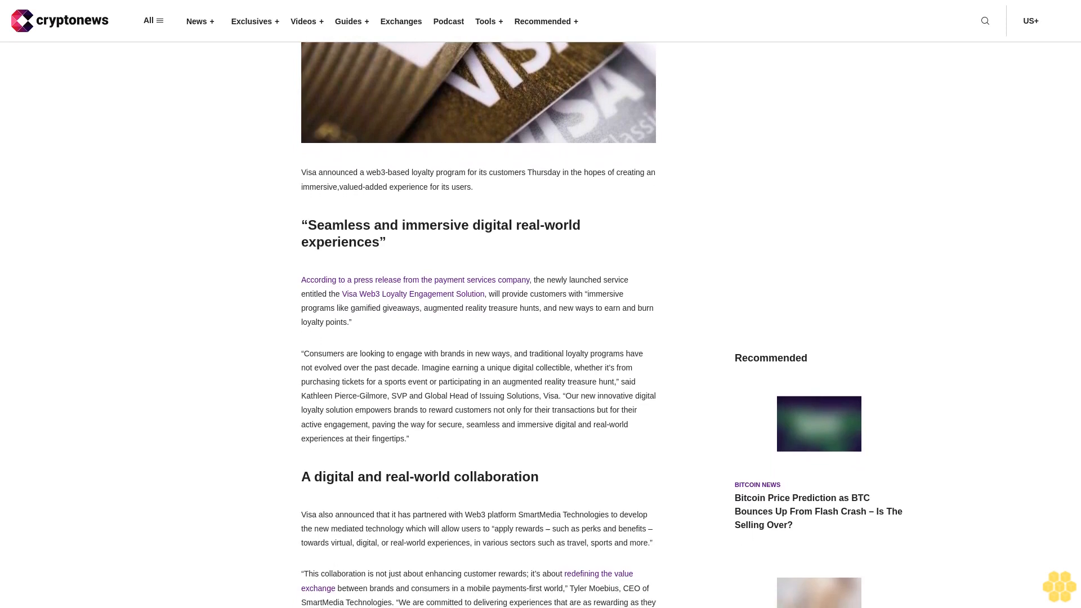
scroll("down", 3)
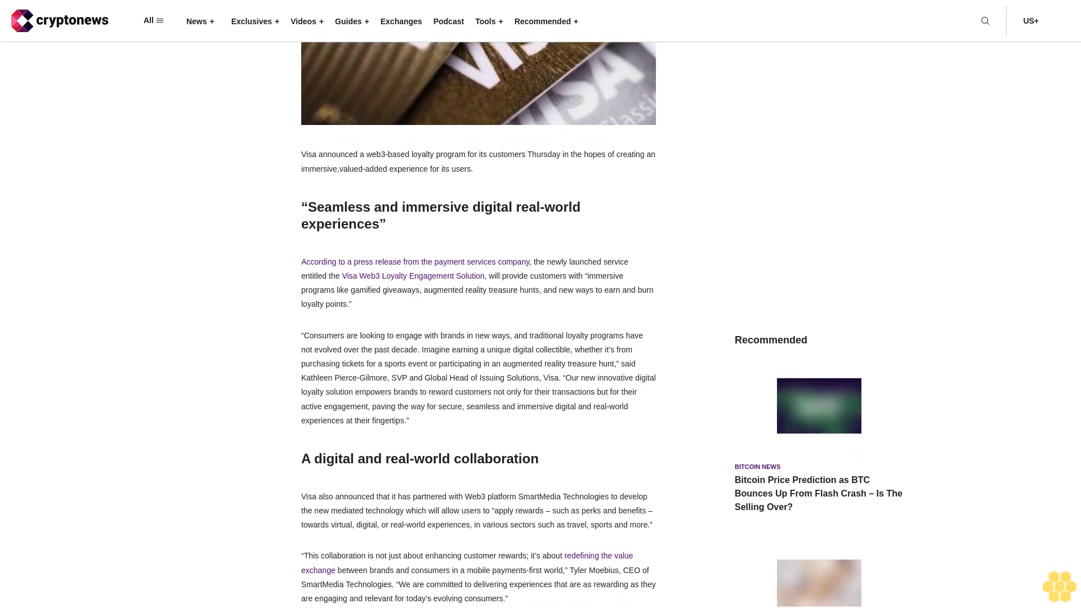
scroll("down", 3)
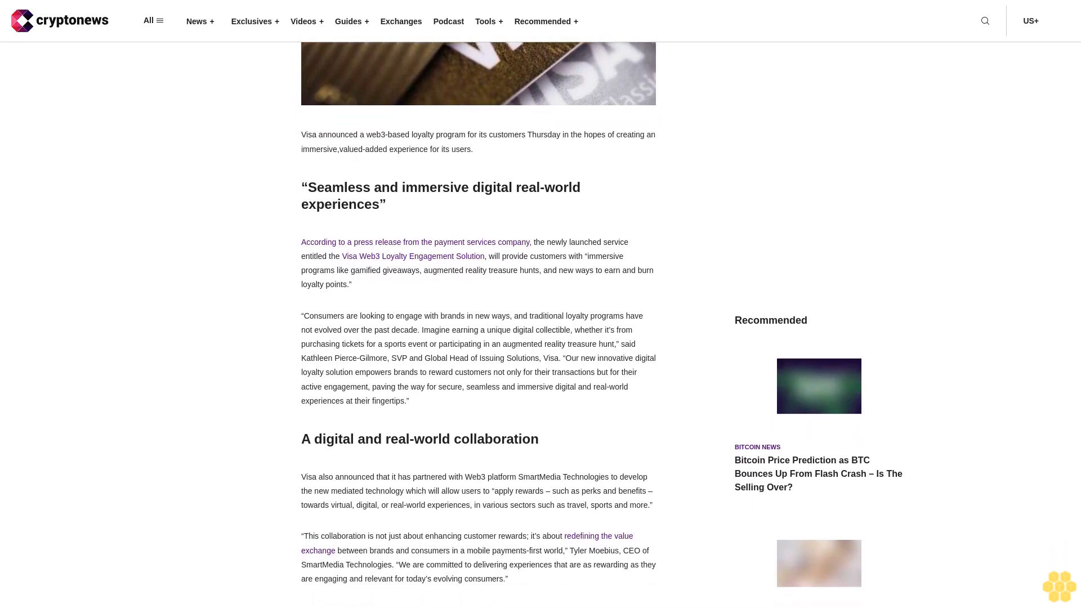
scroll("down", 3)
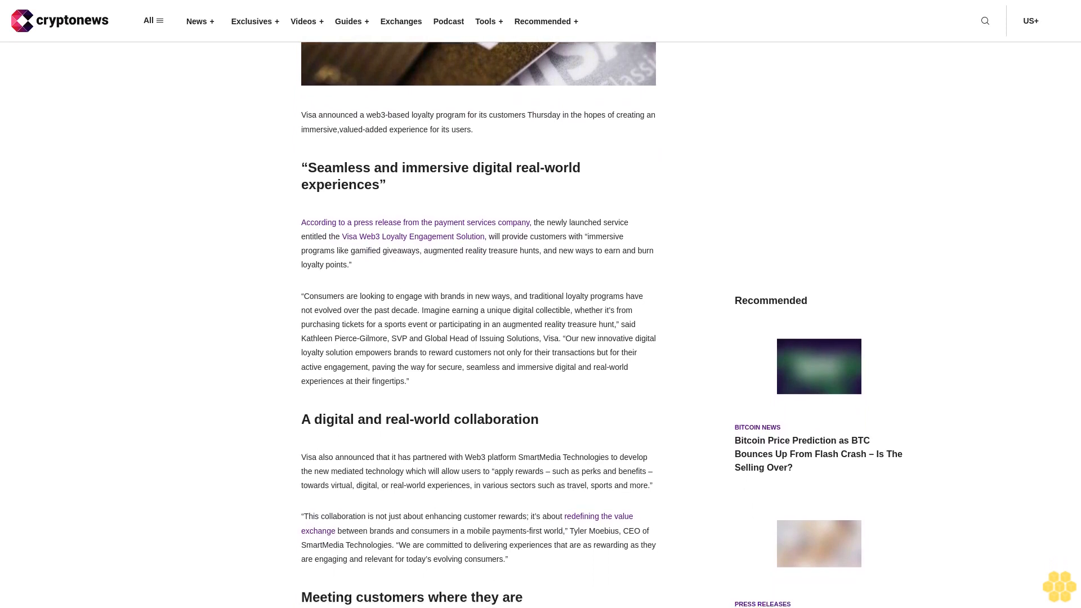
scroll("down", 3)
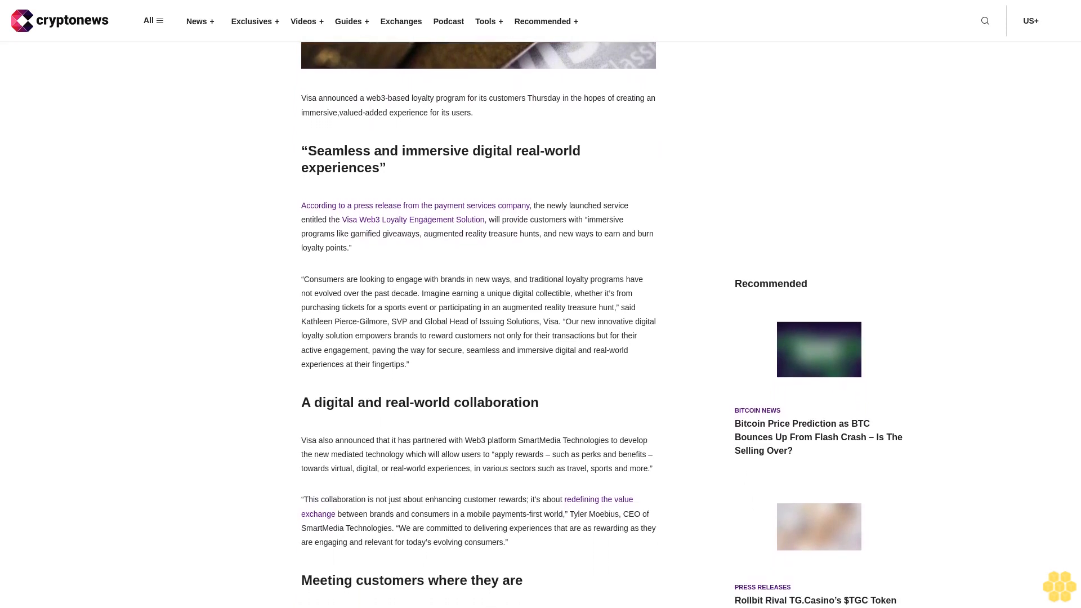
scroll("down", 3)
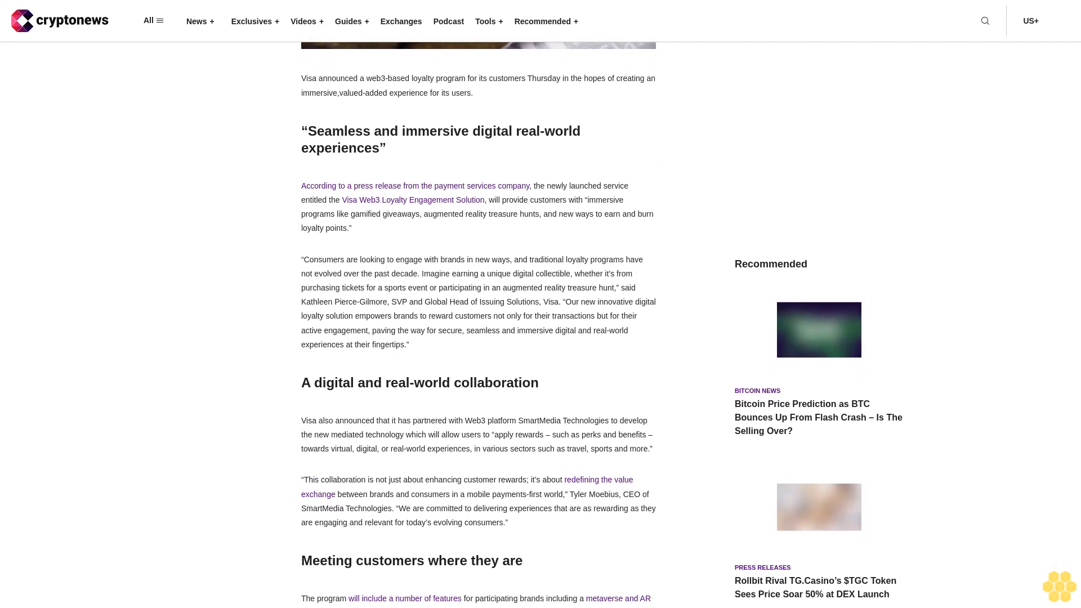
scroll("down", 3)
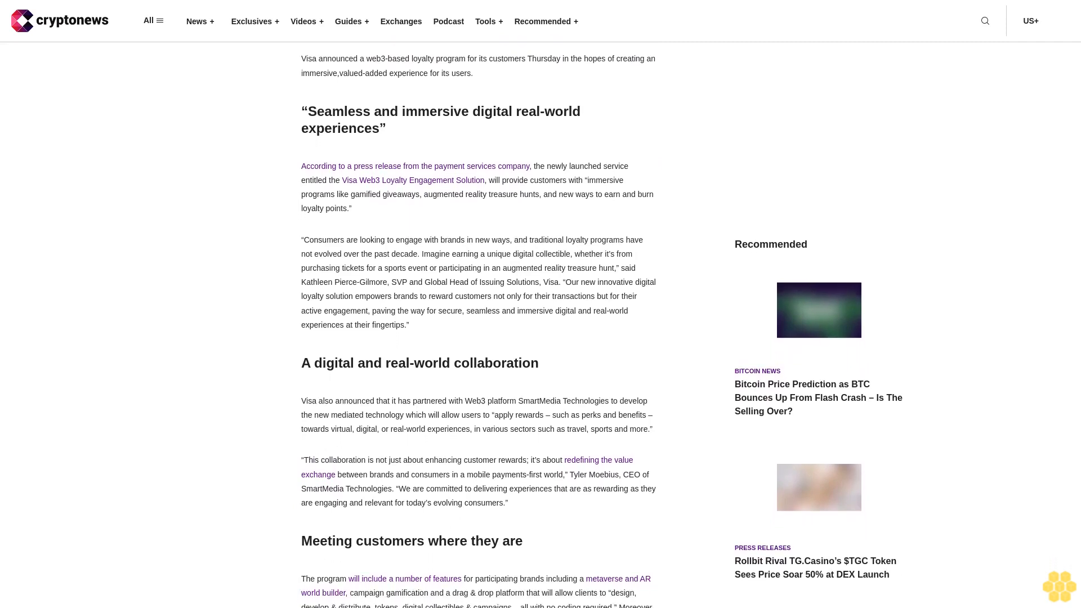
scroll("down", 3)
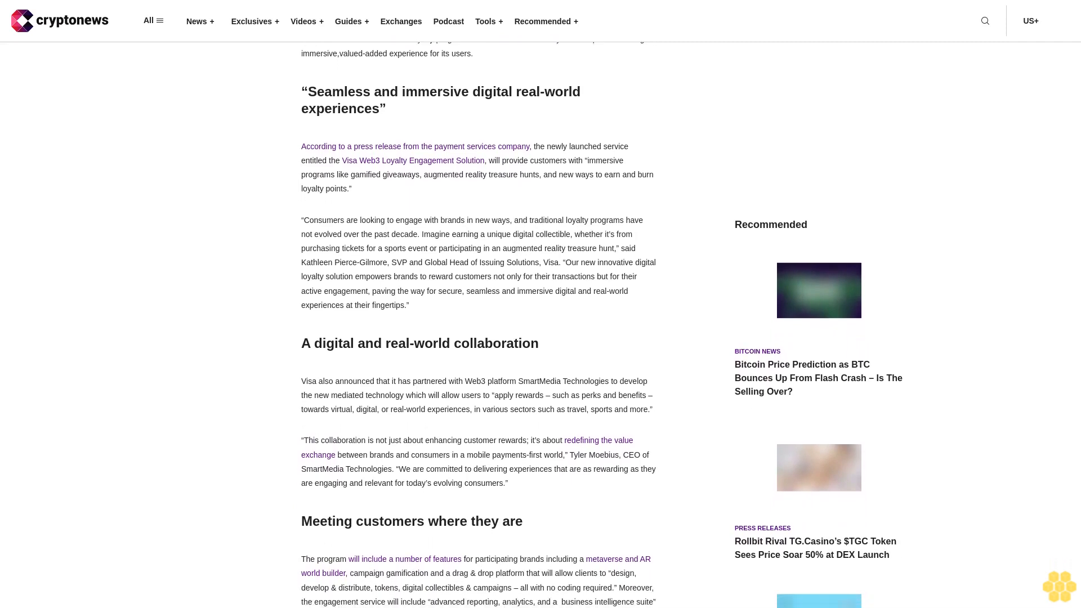
scroll("down", 3)
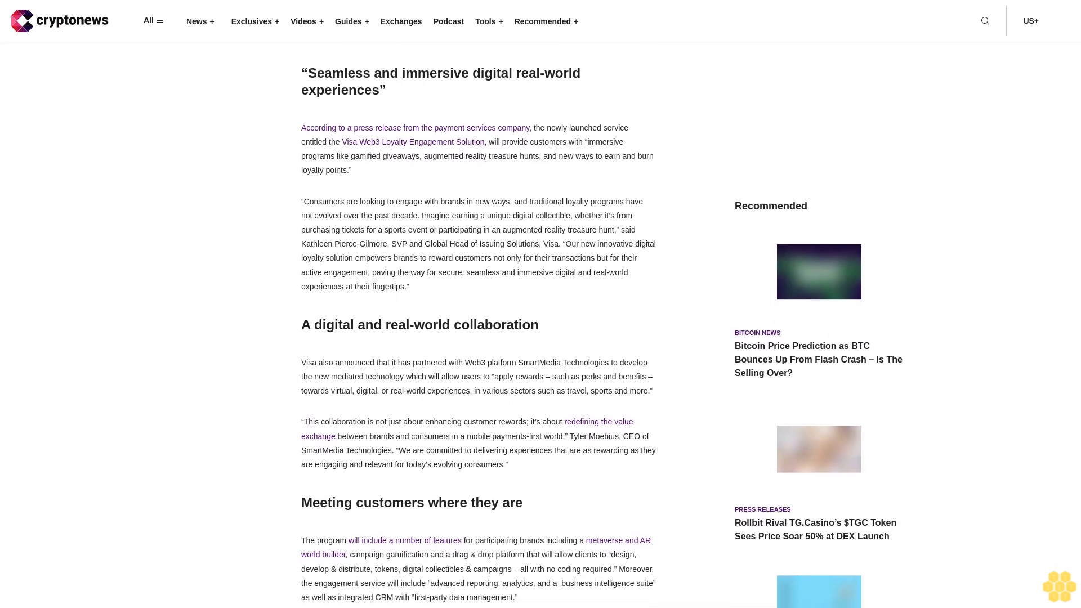
scroll("down", 3)
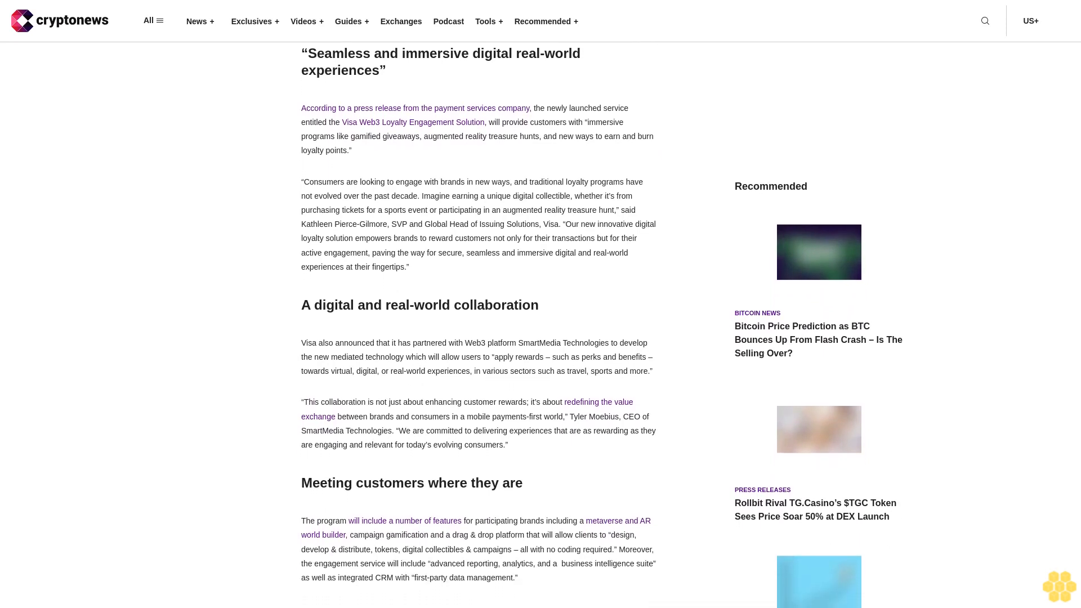
scroll("down", 3)
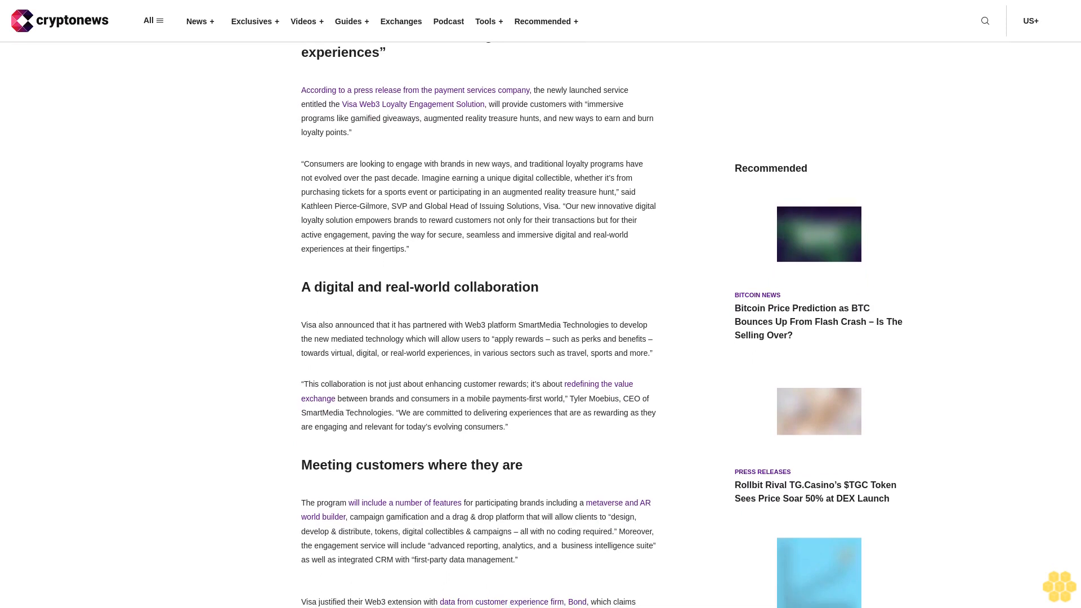
scroll("down", 3)
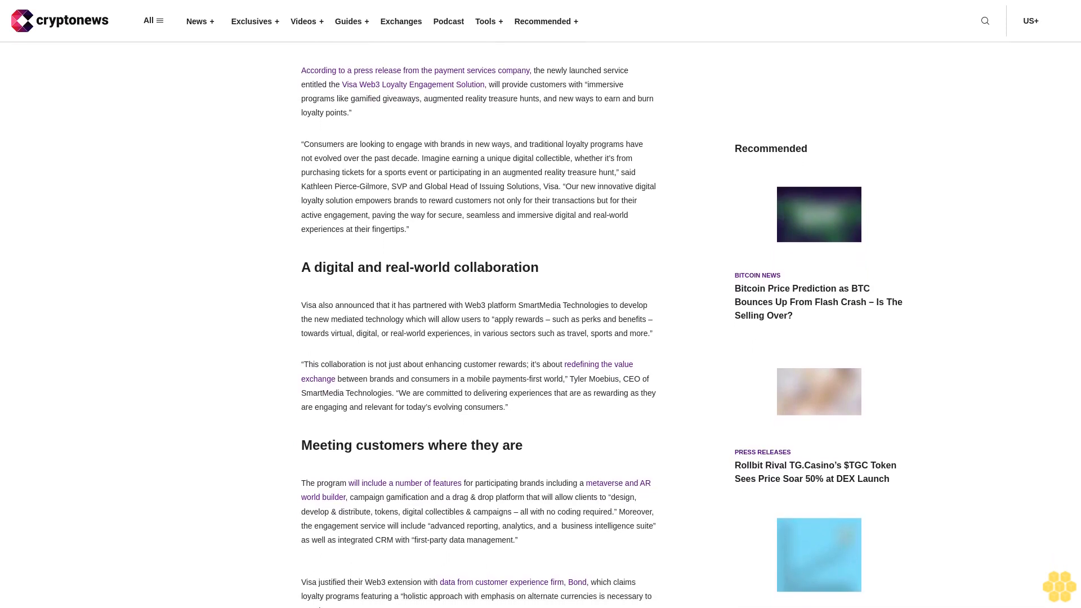
scroll("down", 3)
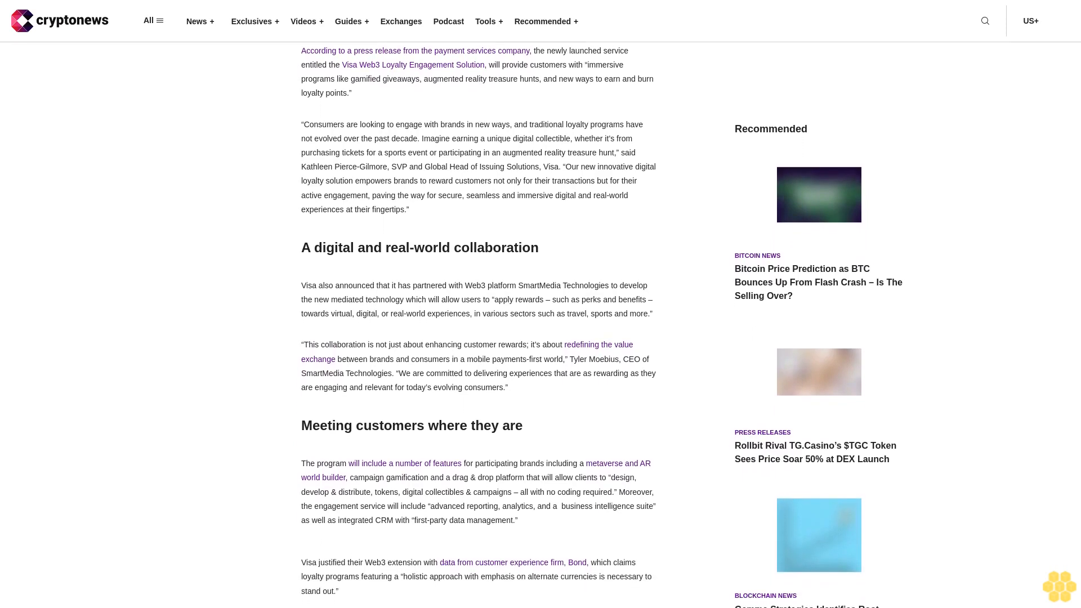
scroll("down", 3)
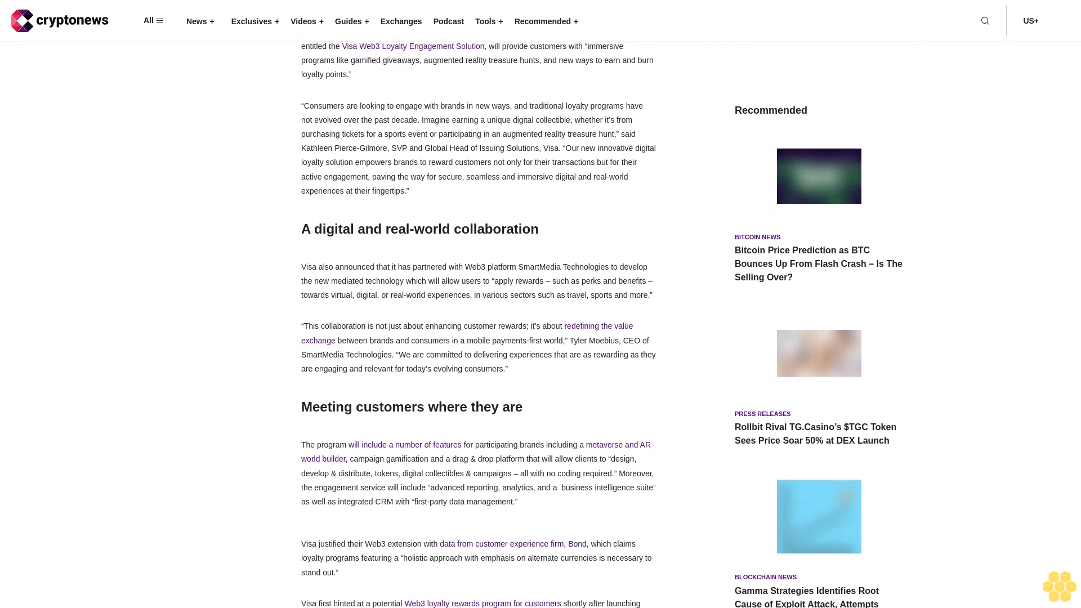
scroll("down", 3)
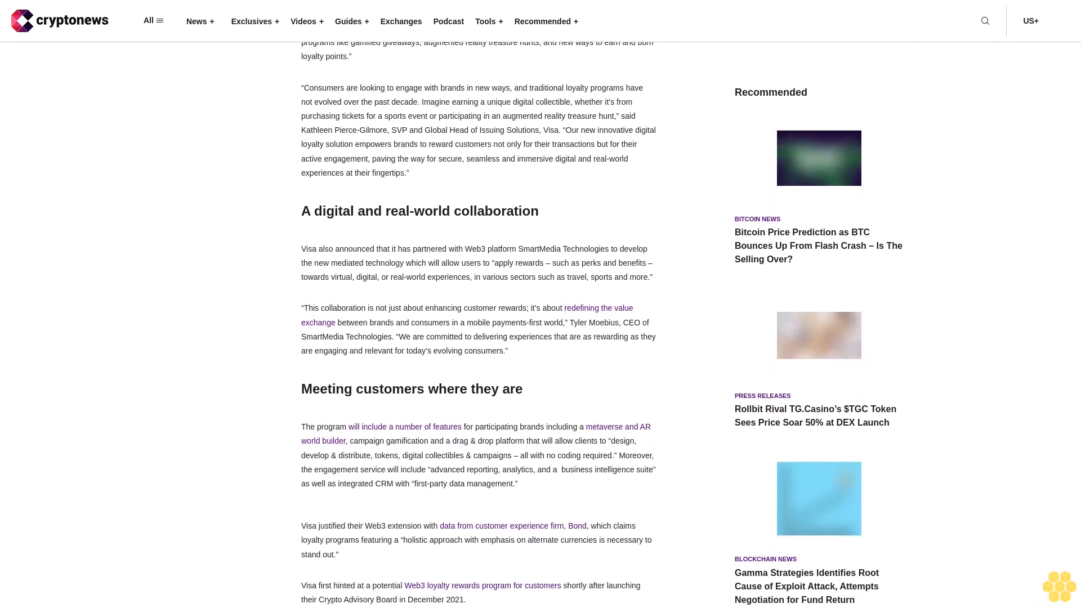
scroll("down", 3)
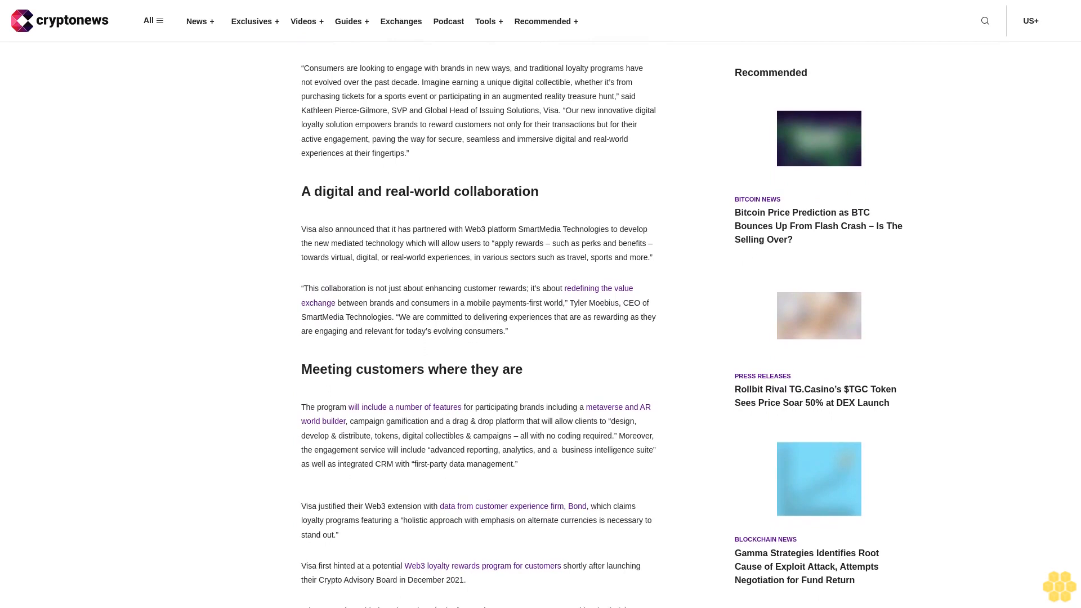
scroll("down", 3)
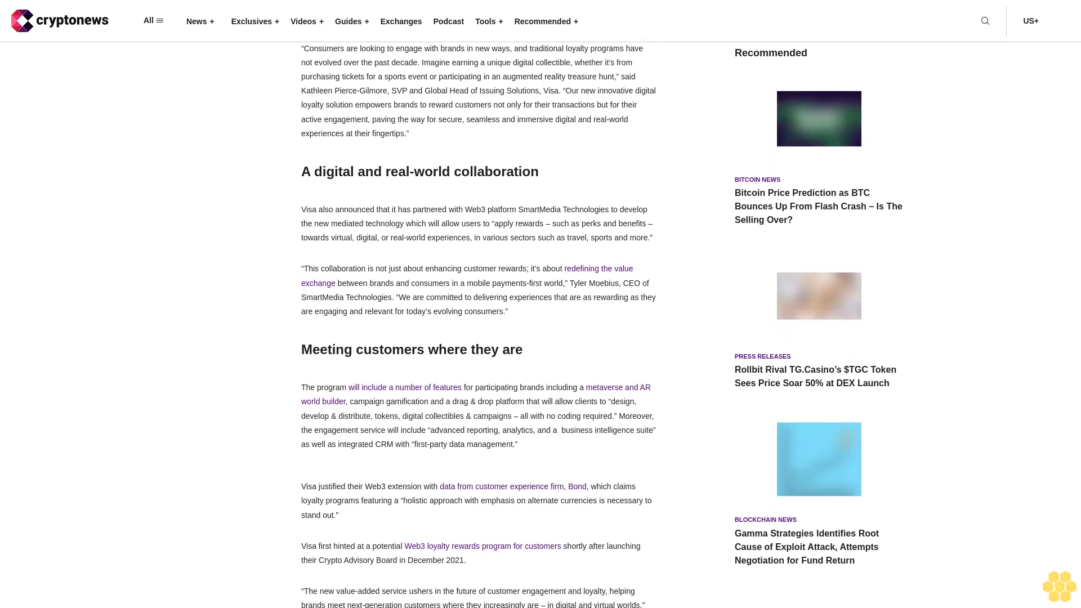
scroll("down", 3)
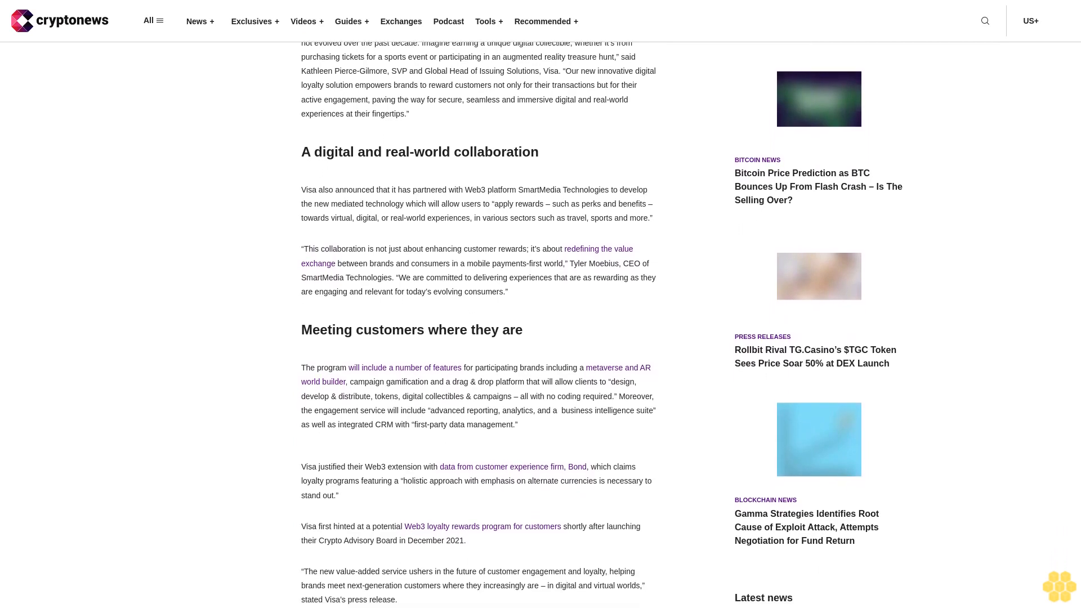
scroll("down", 3)
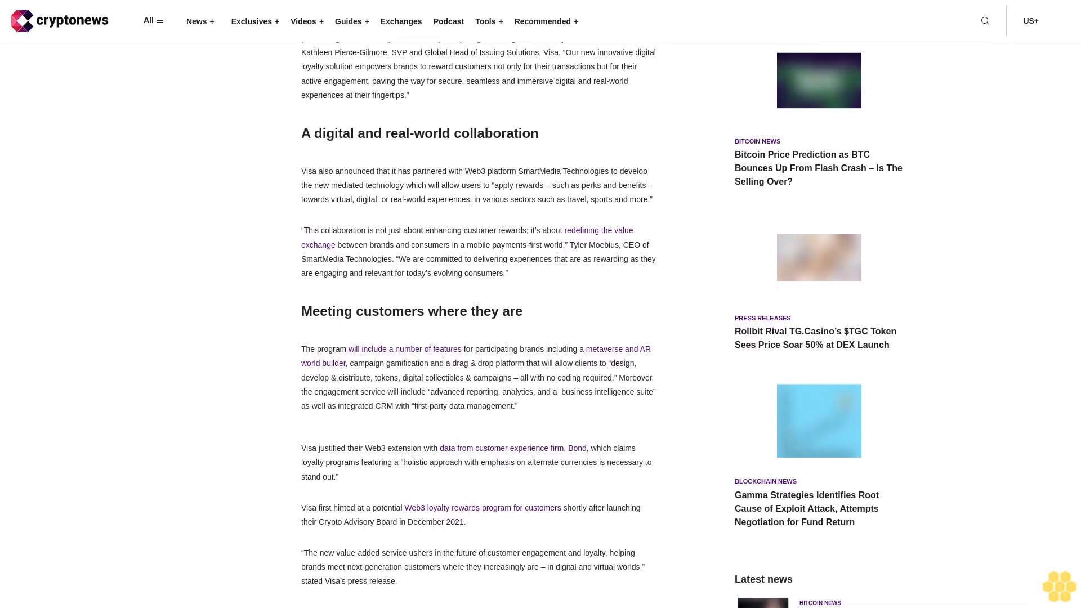
scroll("down", 3)
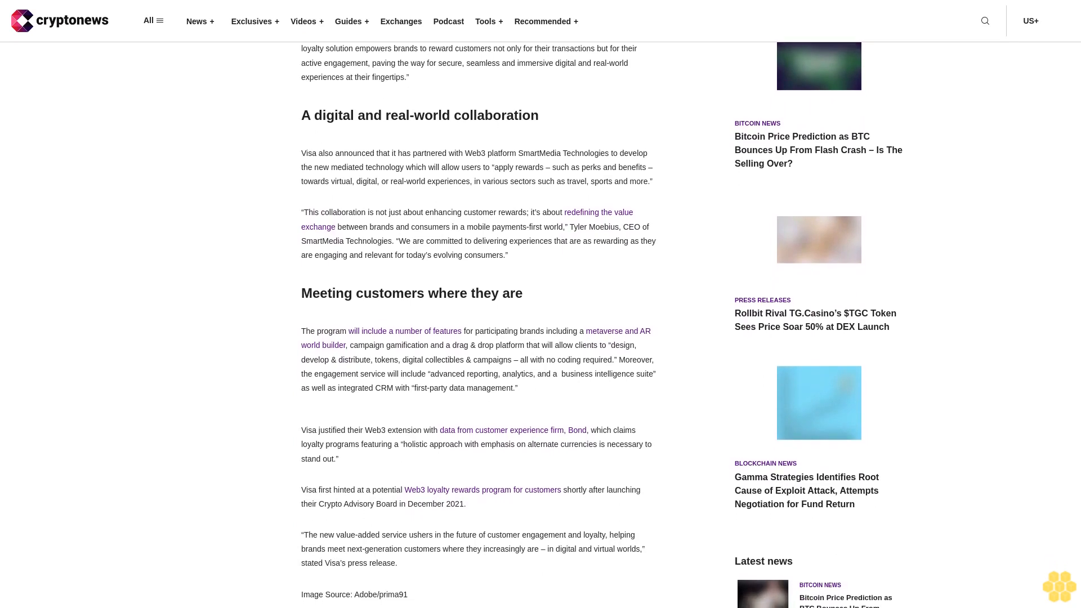
scroll("down", 3)
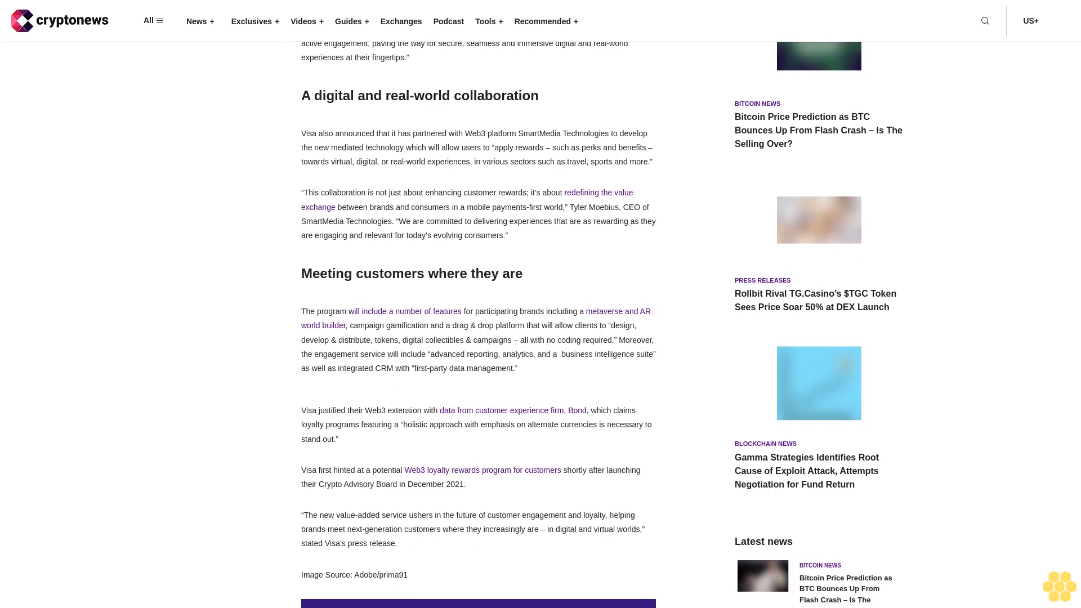
scroll("down", 3)
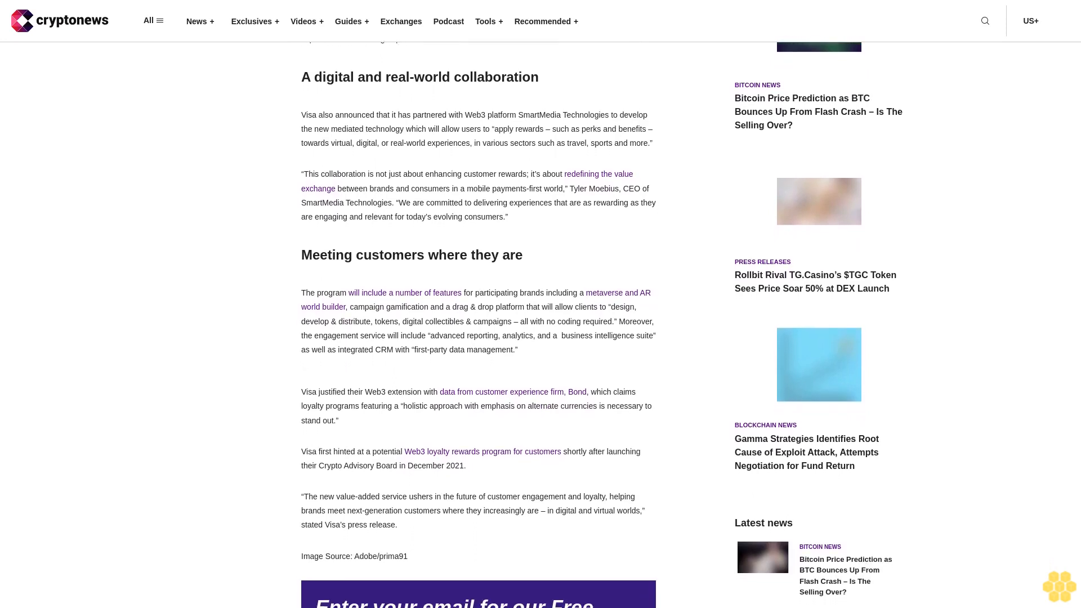
scroll("down", 3)
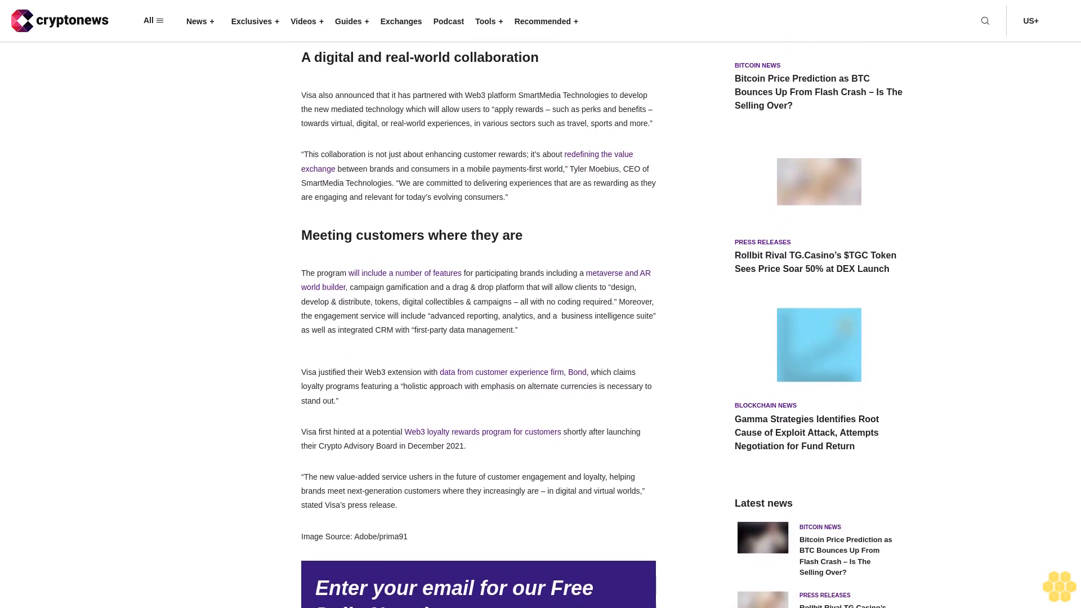
scroll("down", 3)
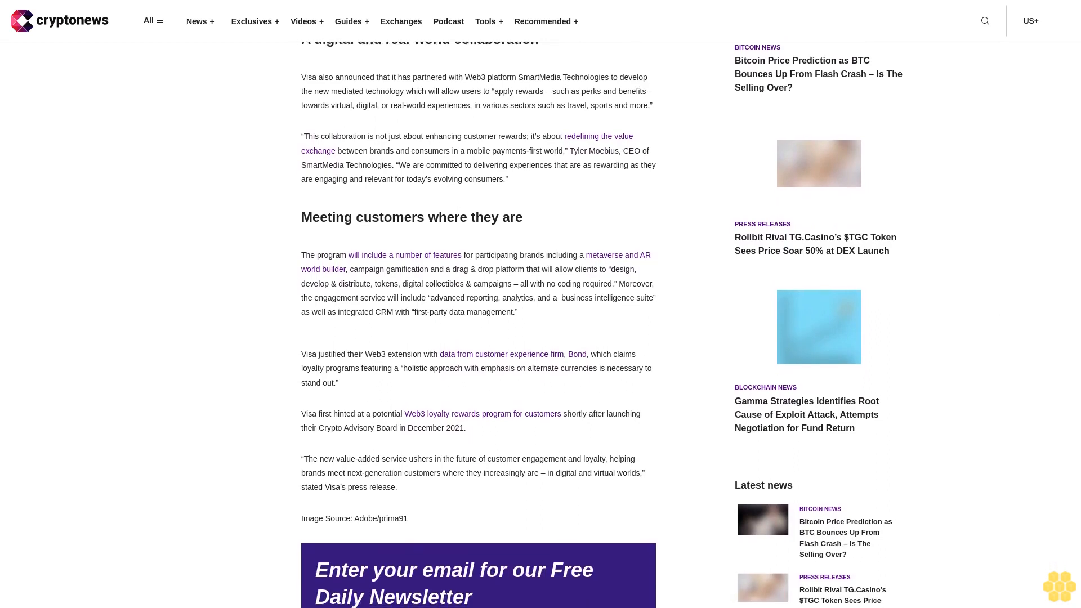
scroll("down", 3)
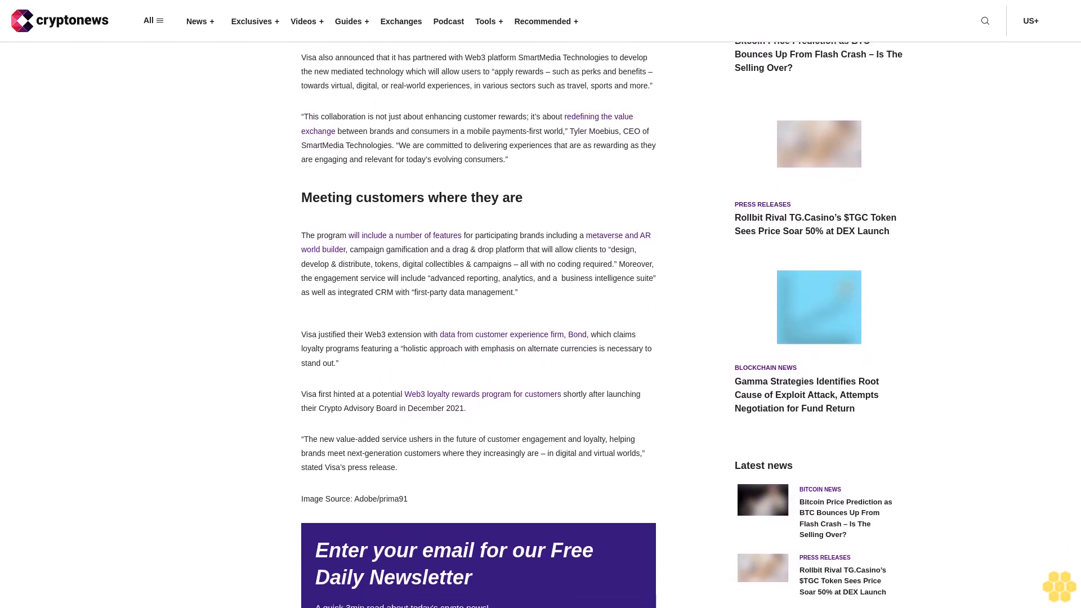
scroll("down", 3)
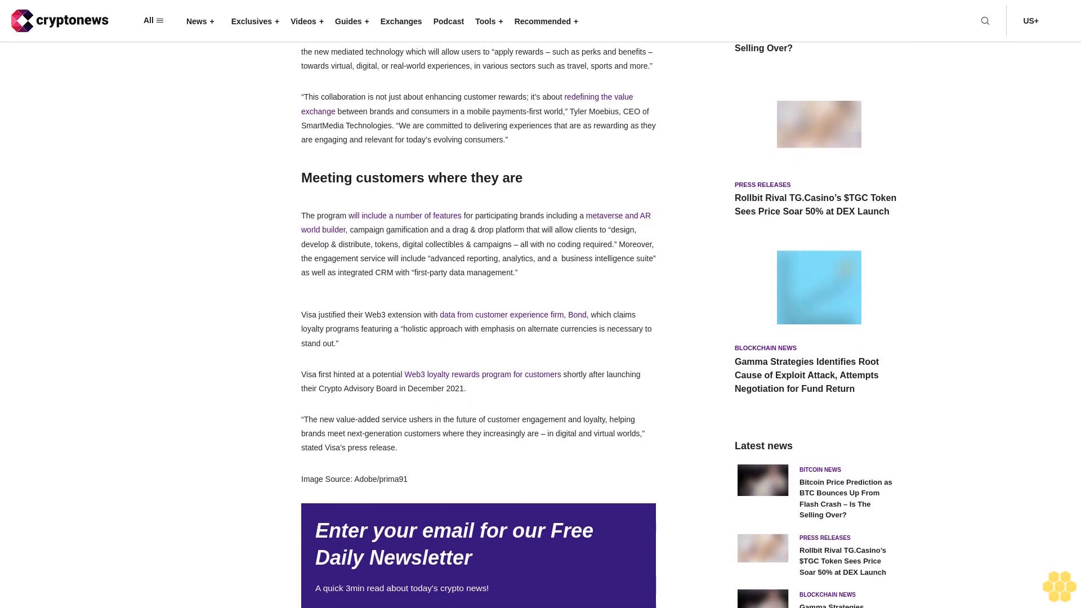
scroll("down", 3)
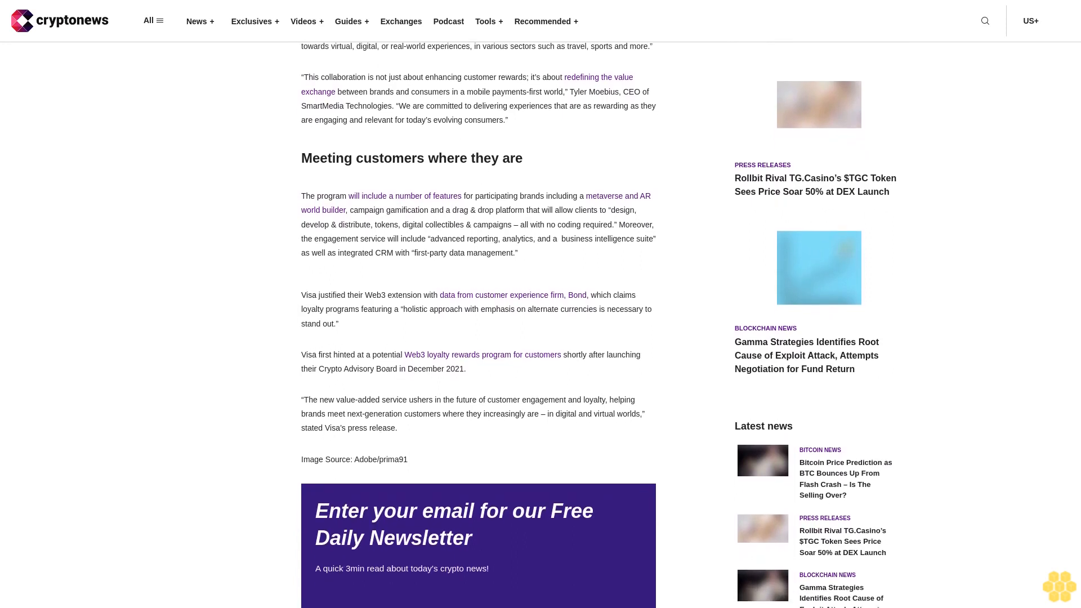
scroll("down", 3)
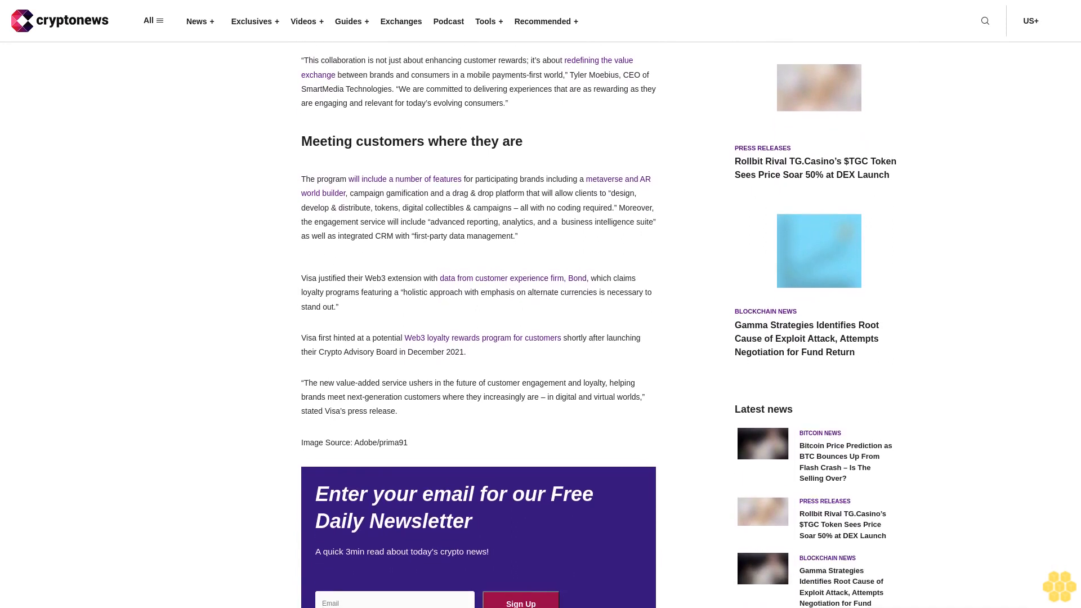
scroll("down", 3)
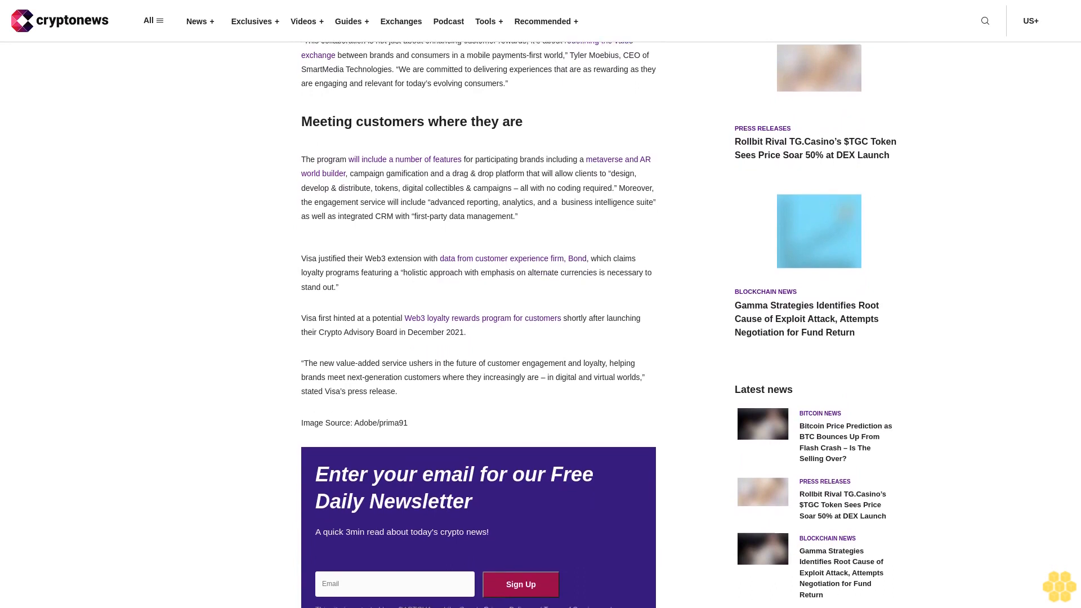
scroll("down", 3)
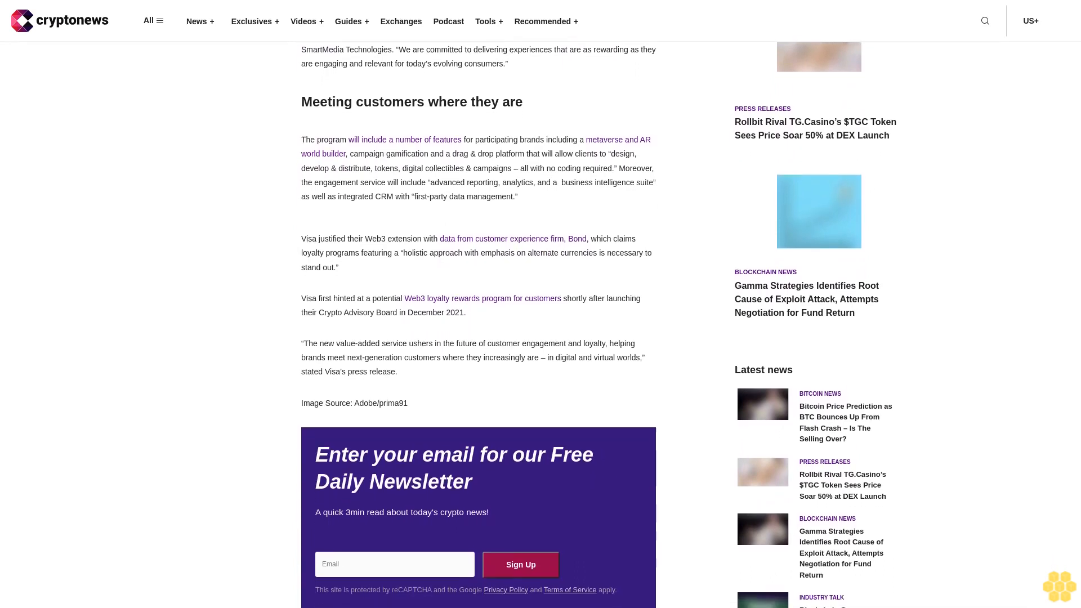
scroll("down", 3)
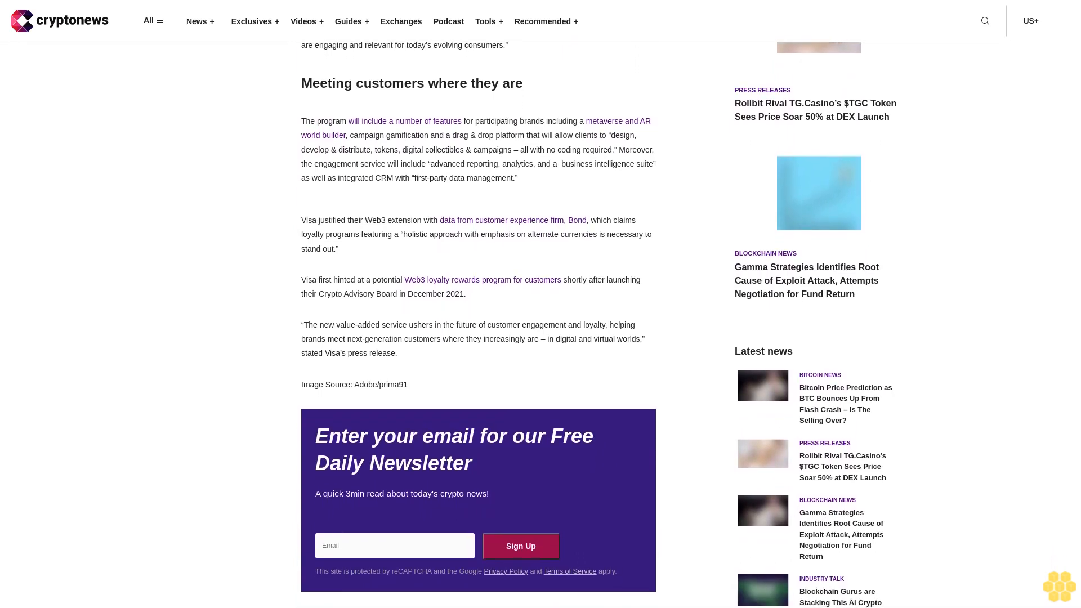